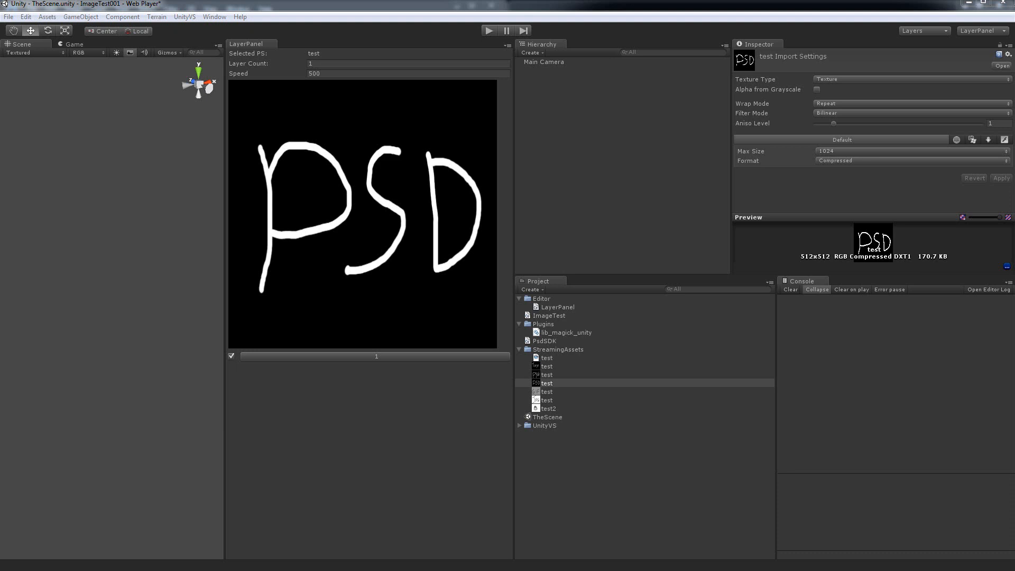
mouse_move(563, 390)
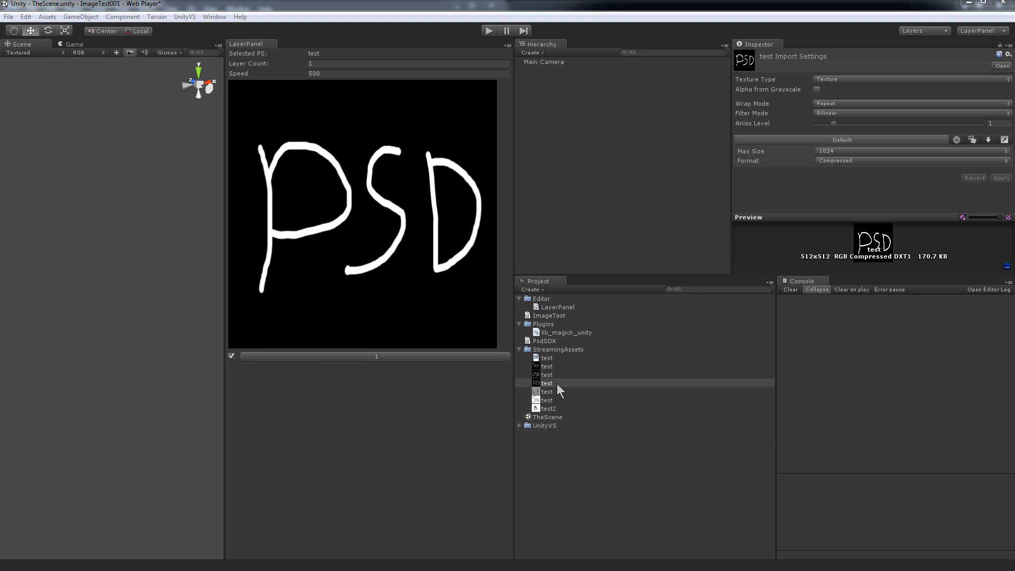
mouse_move(536, 409)
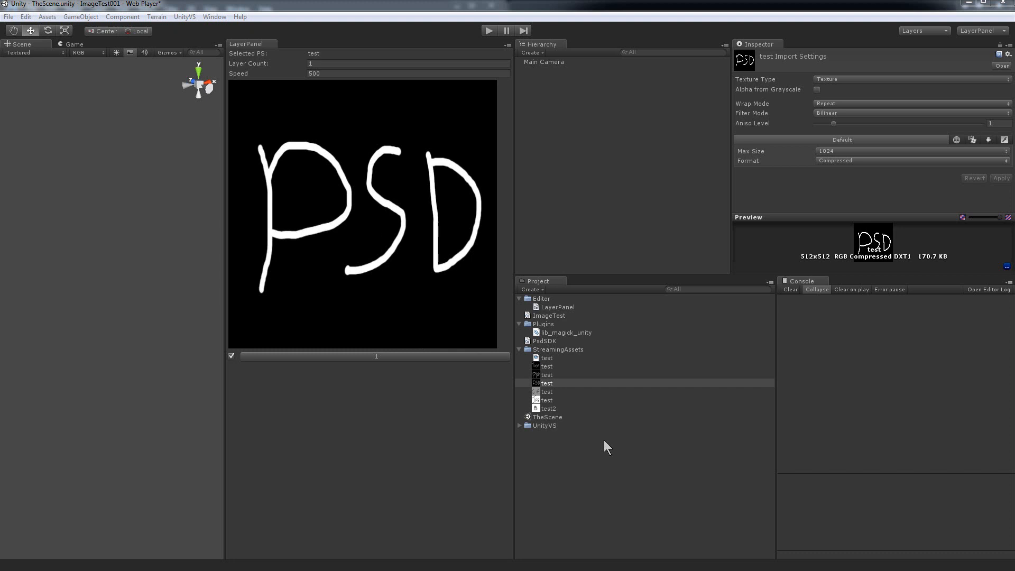
mouse_move(589, 439)
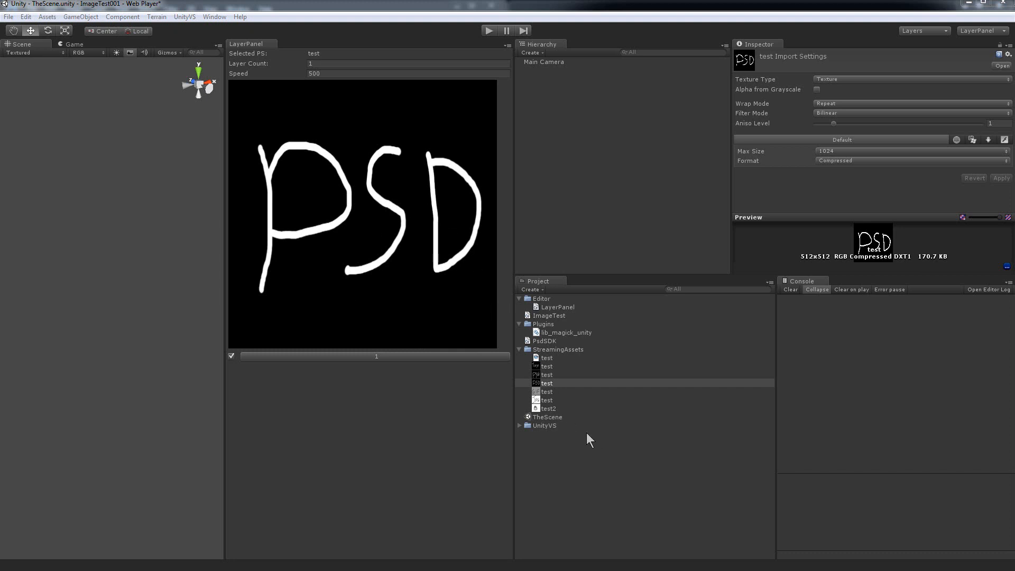
mouse_move(554, 416)
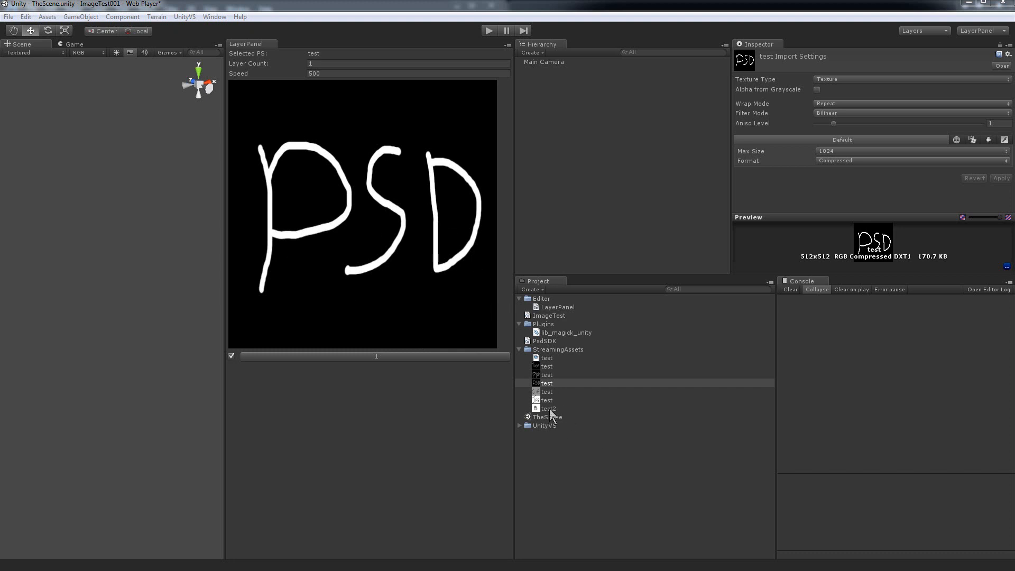
Load the test2 asset from StreamingAssets into LayerPanel and clear the Console messages.
click(548, 408)
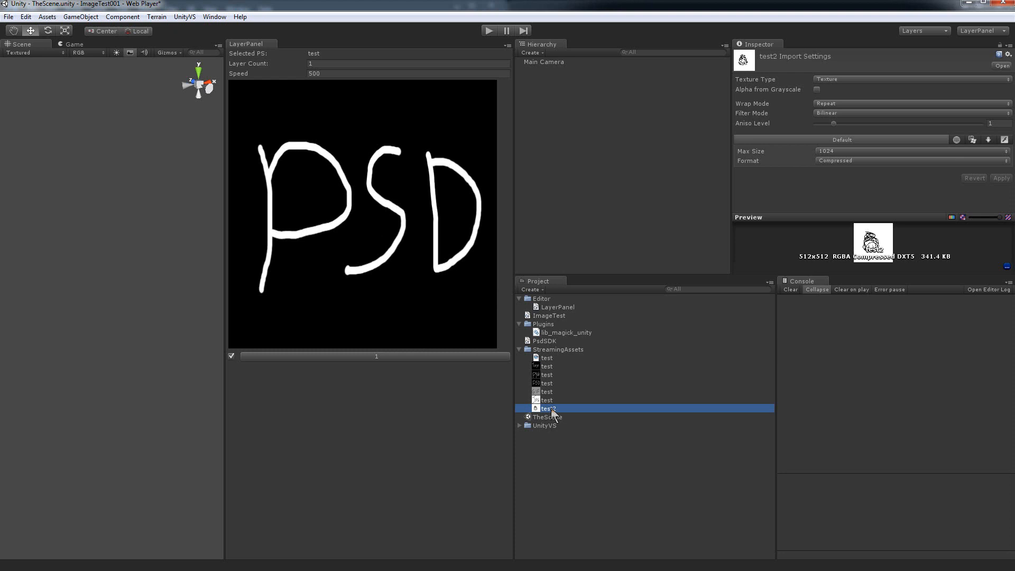
click(547, 408)
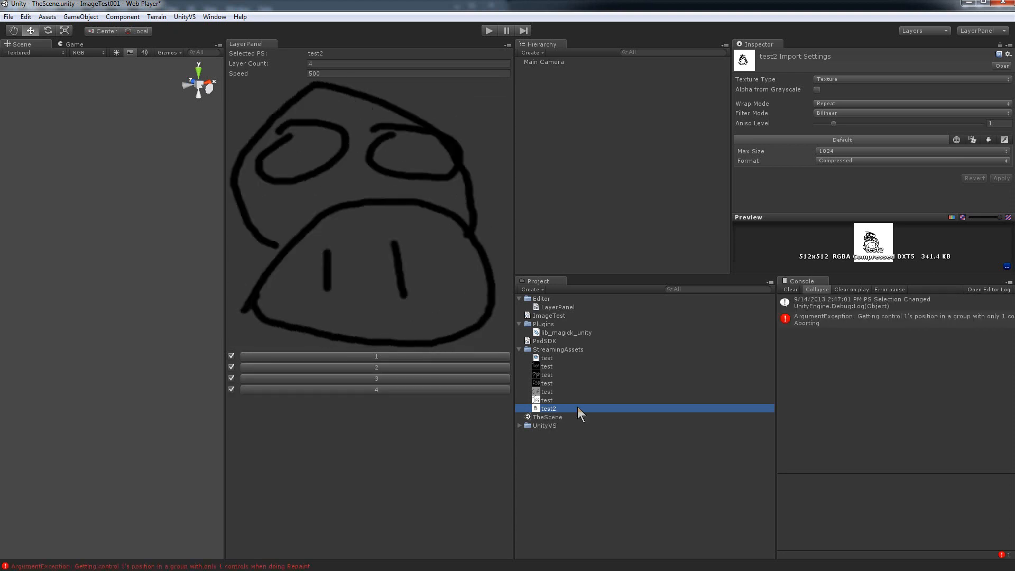
mouse_move(792, 300)
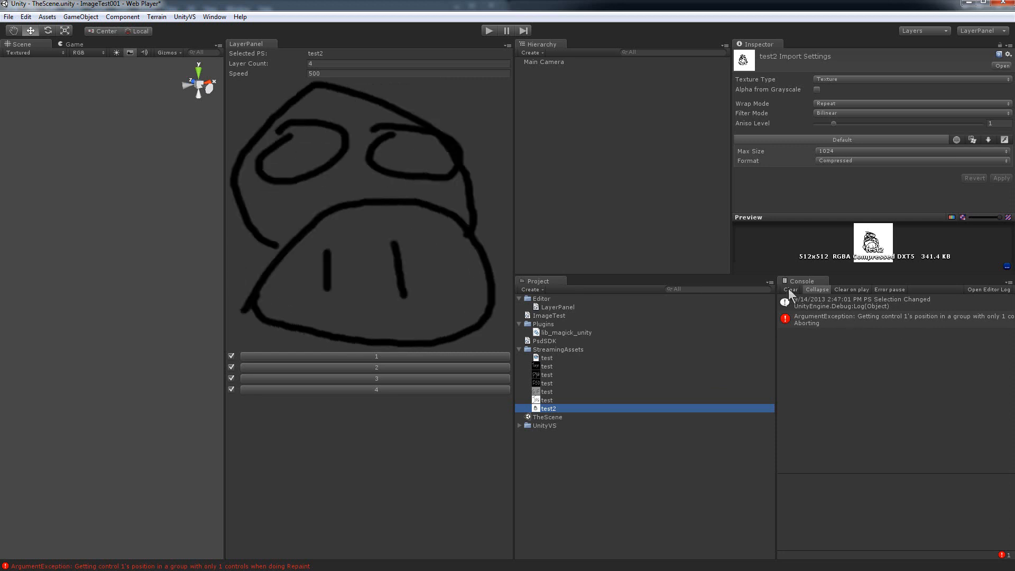
click(790, 289)
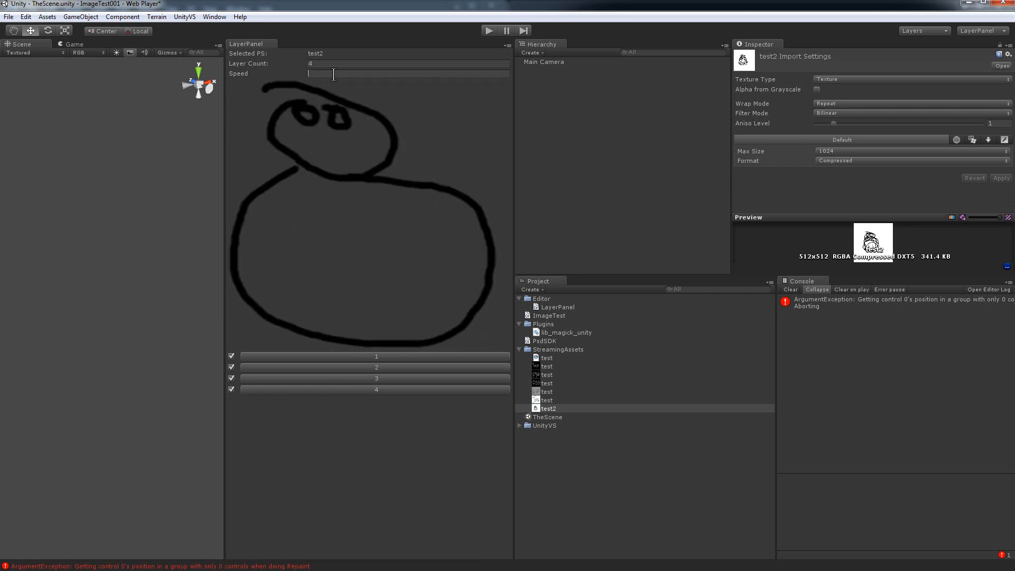
Set the LayerPanel speed to 100 and untick layers 2, 3 and 4.
text(100)
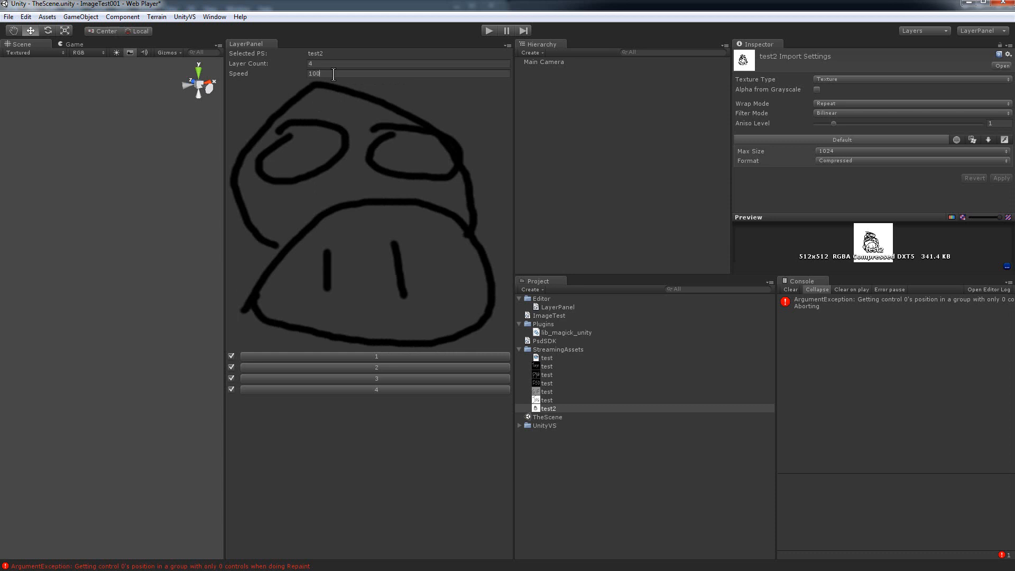
click(231, 378)
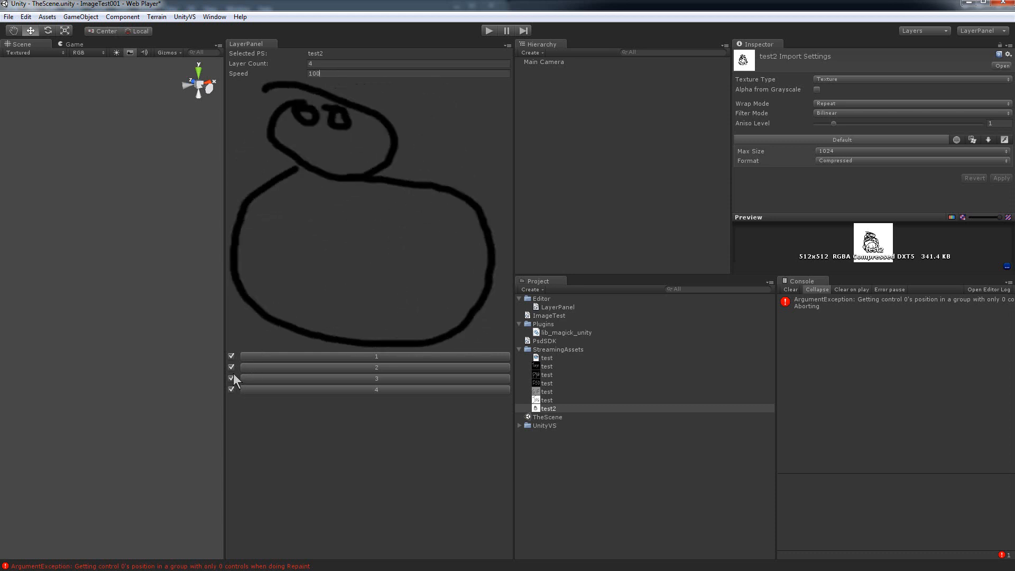
click(231, 367)
text(750)
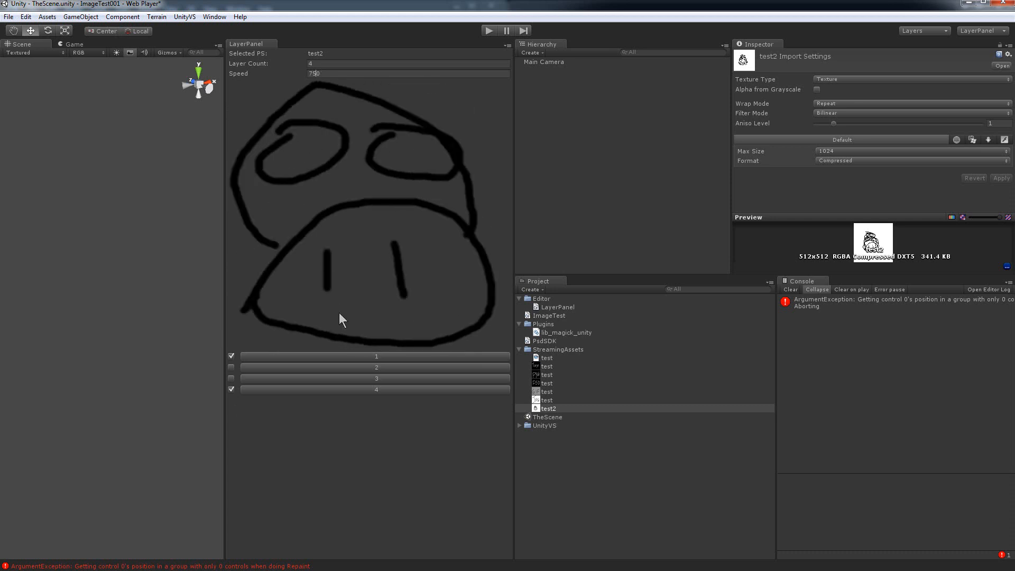
click(230, 389)
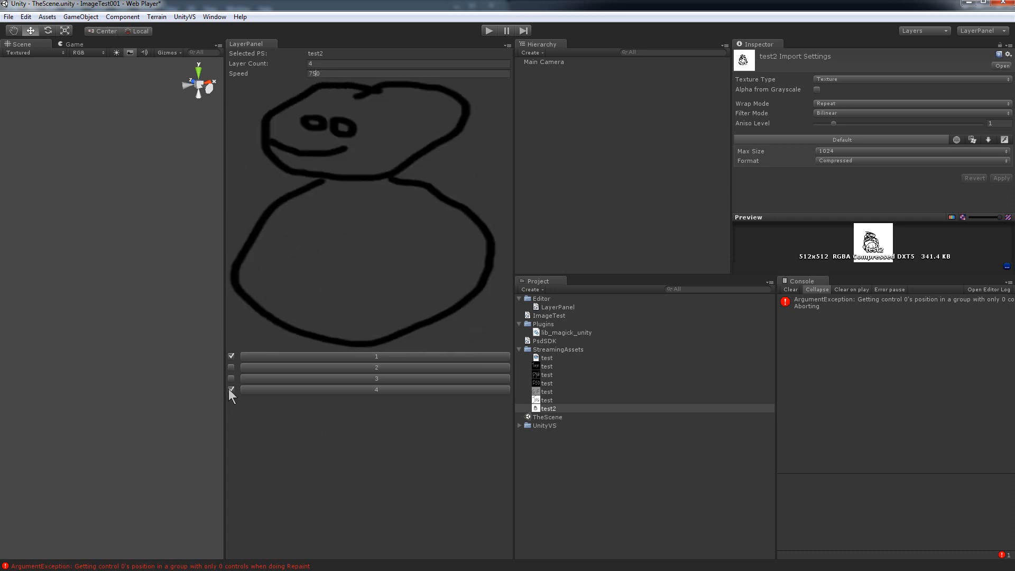
click(230, 389)
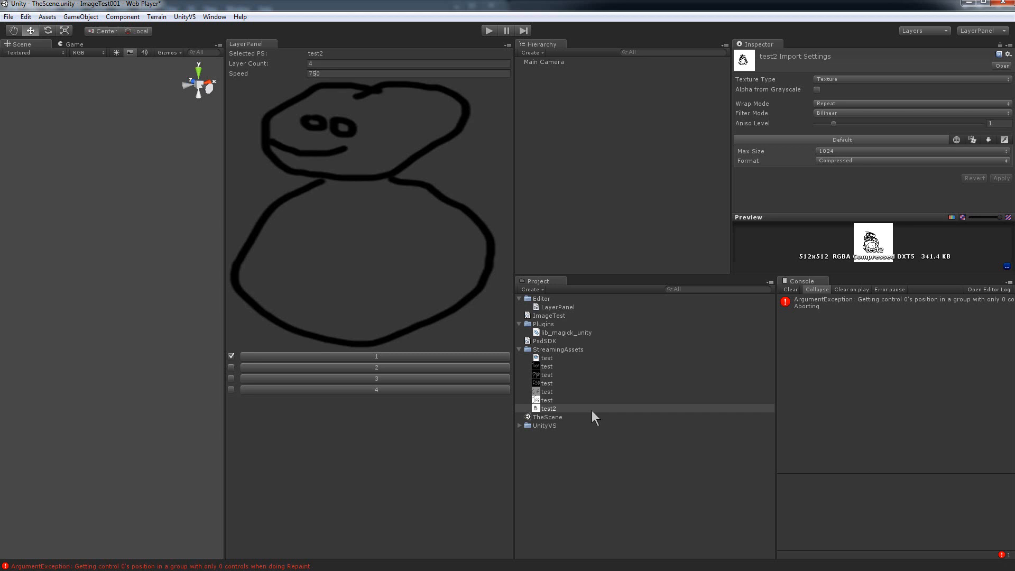
mouse_move(443, 320)
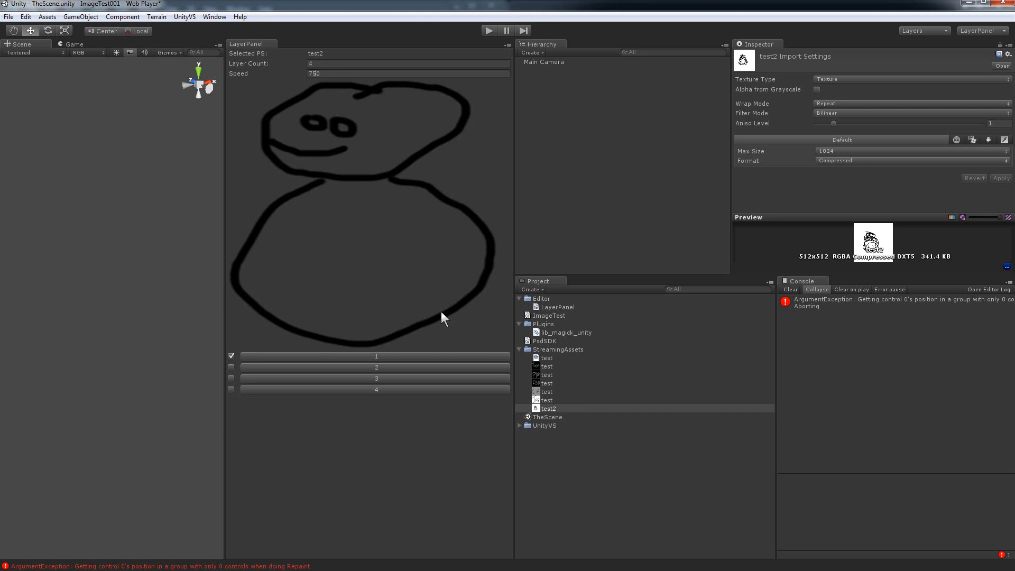
mouse_move(372, 372)
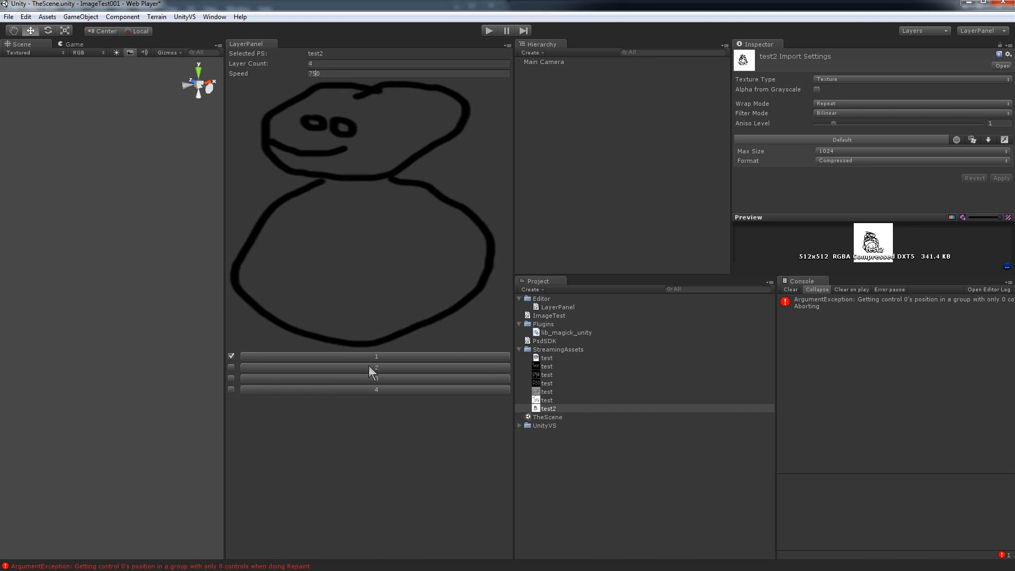
mouse_move(376, 374)
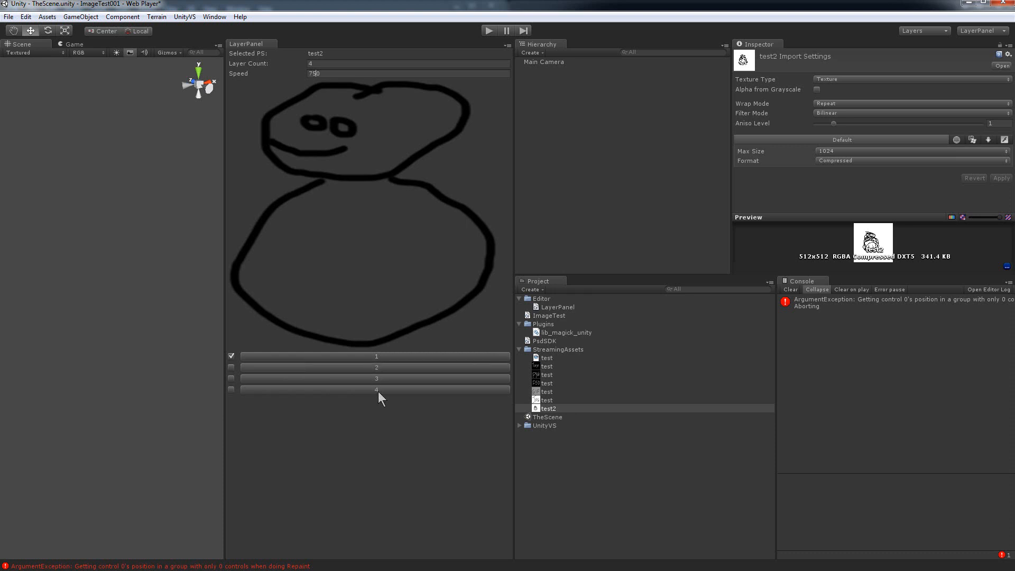
mouse_move(383, 373)
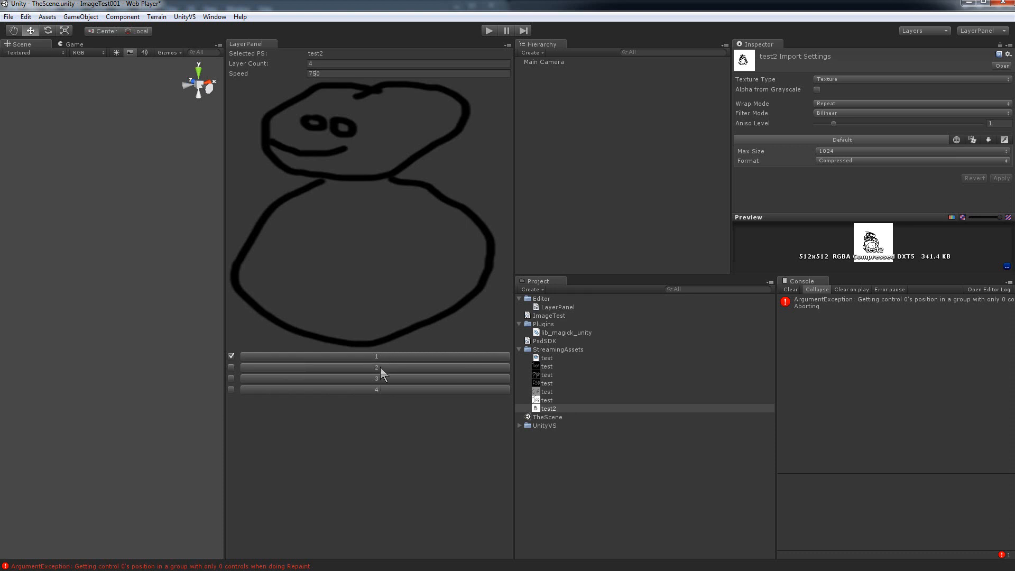
mouse_move(329, 362)
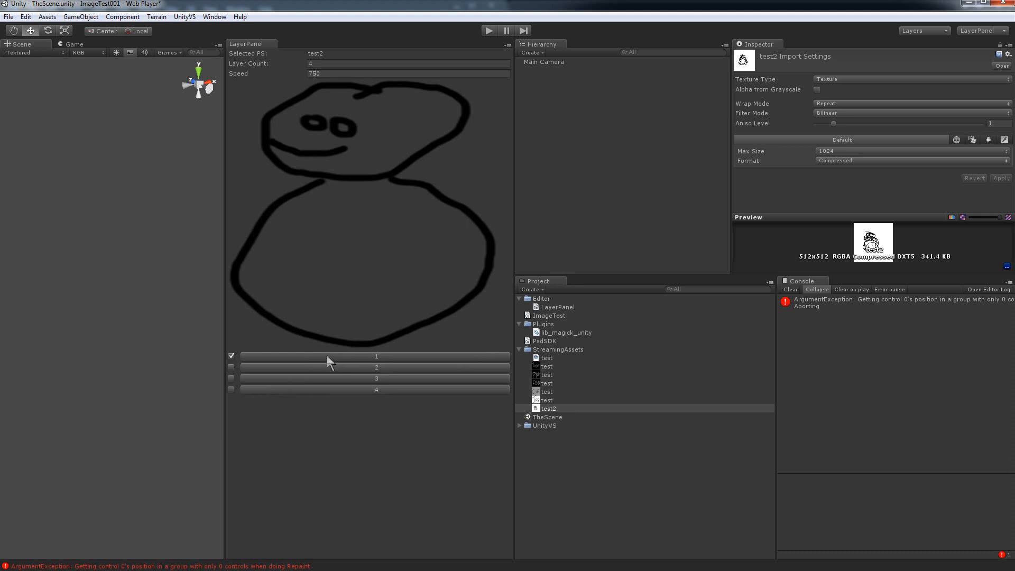
mouse_move(381, 362)
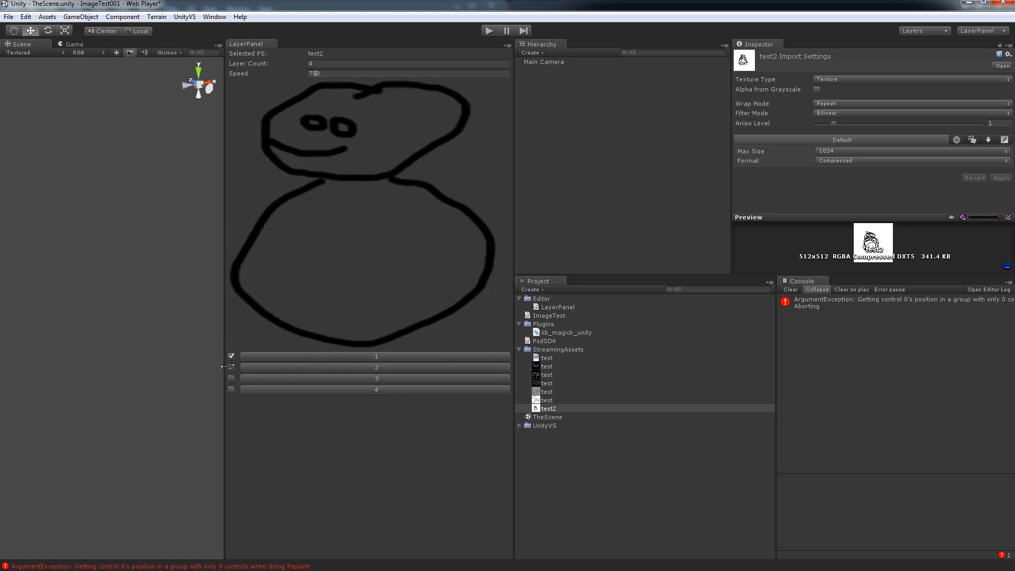
Re-enable layer 2 in LayerPanel and place Unity beside Photoshop's test2.psd.
click(231, 366)
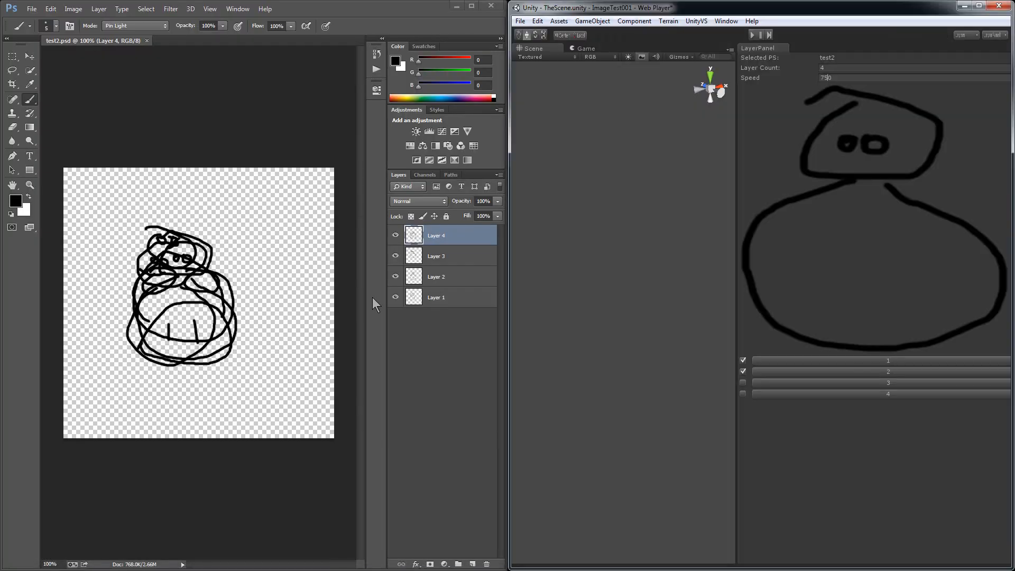
click(798, 408)
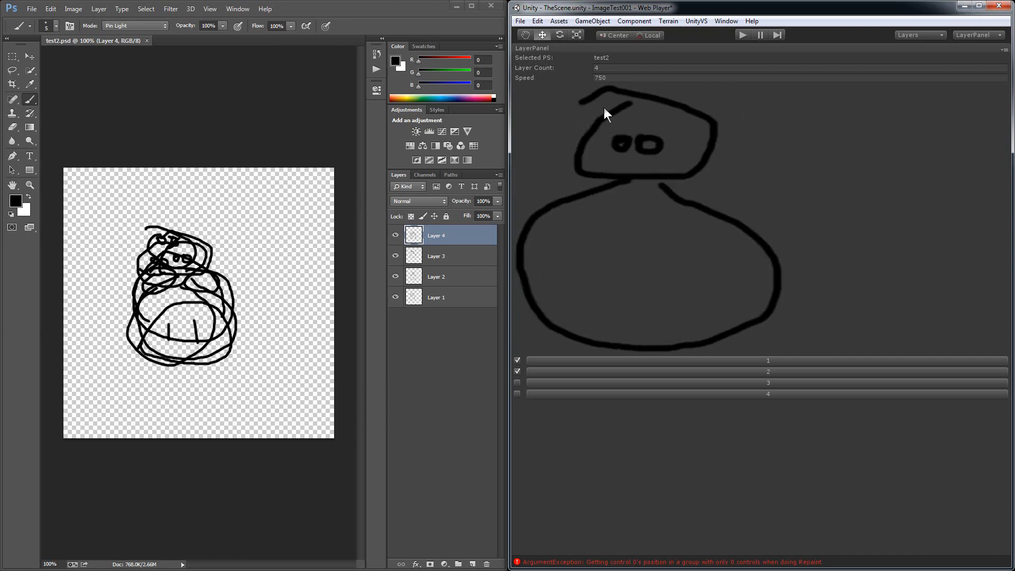
mouse_move(366, 25)
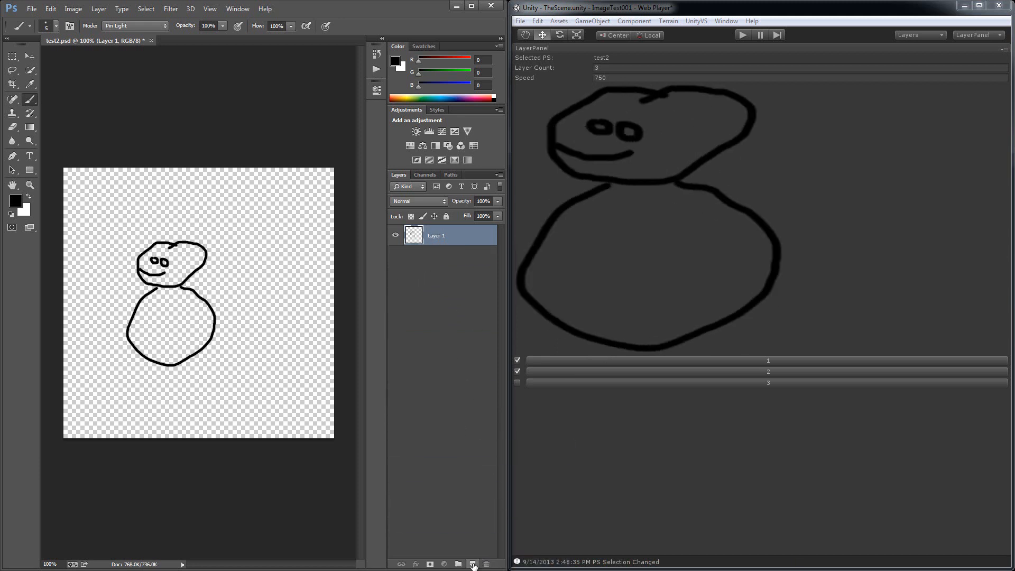
Add a new blank layer to test2.psd, replacing the old drawing layers.
click(472, 562)
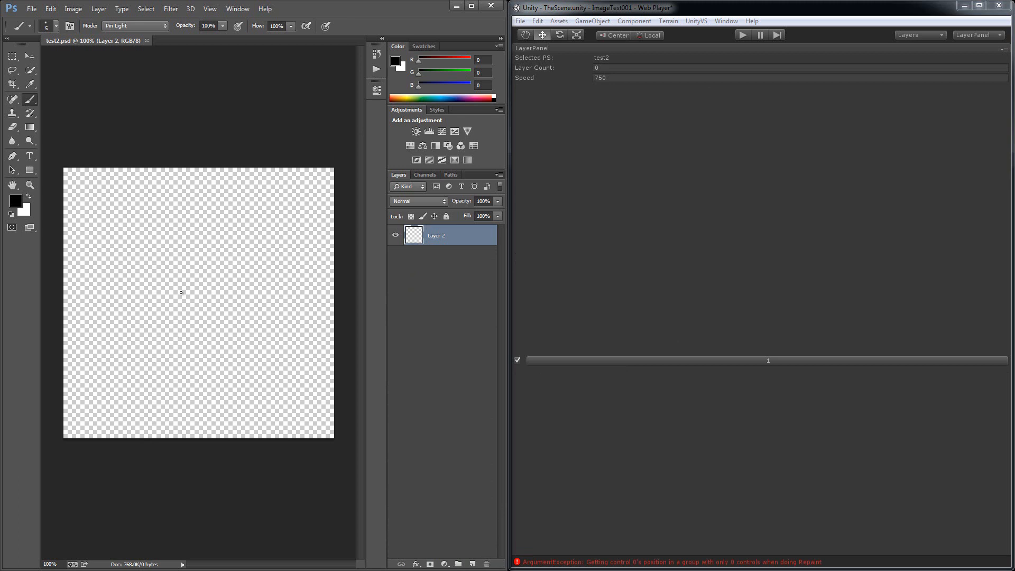
mouse_move(212, 42)
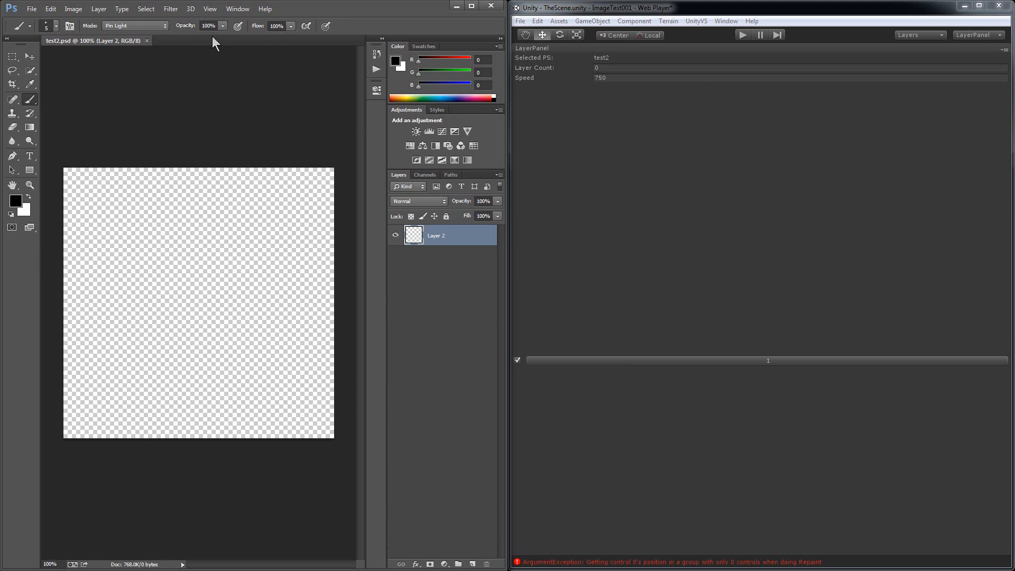
mouse_move(181, 353)
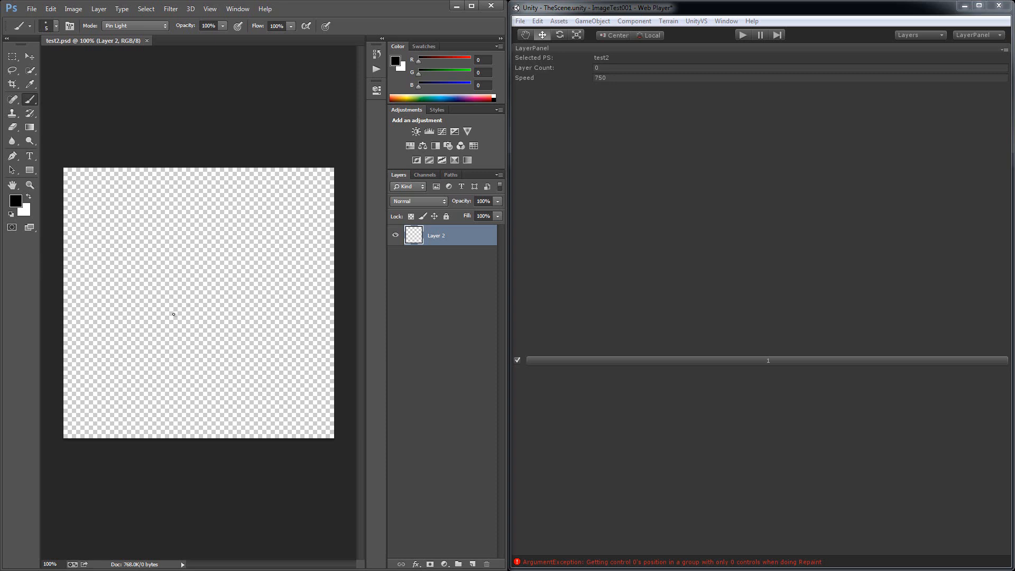
mouse_move(182, 260)
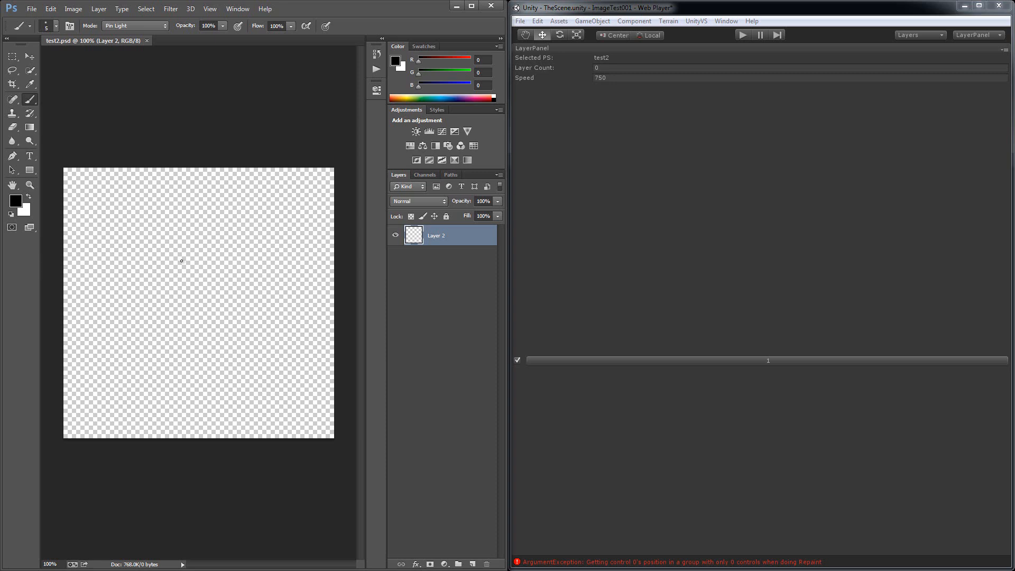
Brush the stick figure's oval head, body, arms, legs and shoes, then switch to the Eraser.
drag(174, 259, 204, 274)
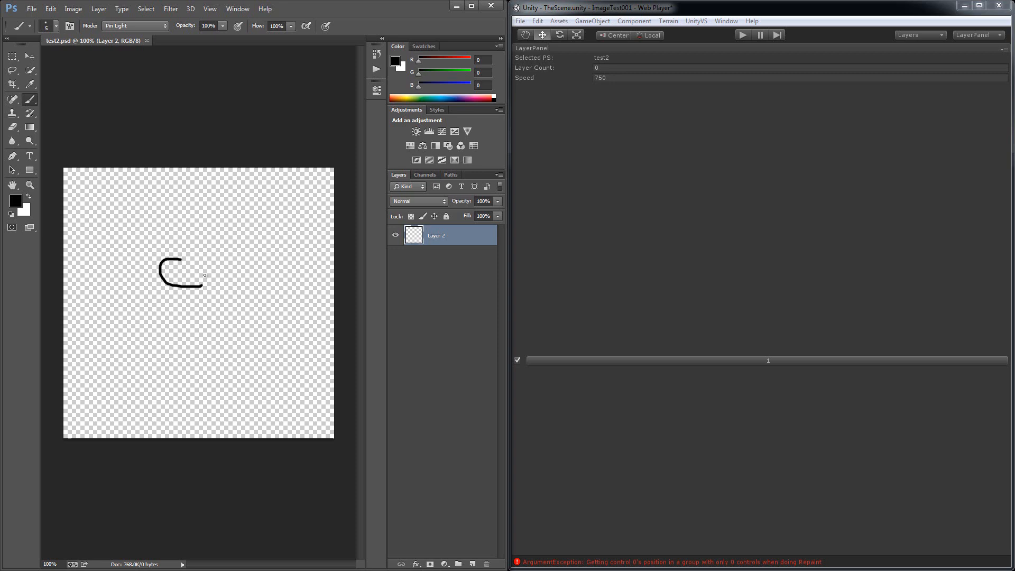
drag(188, 279, 171, 269)
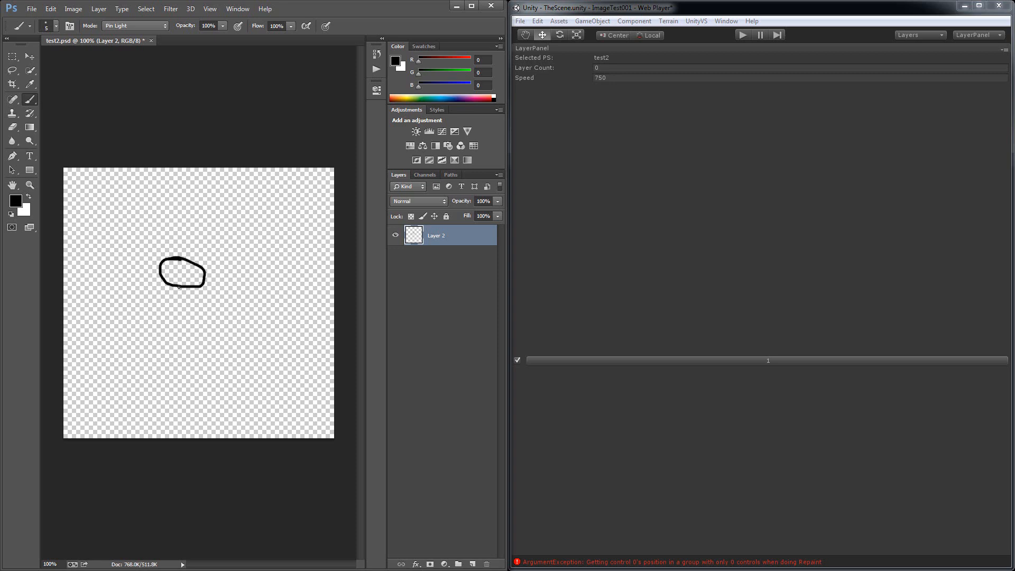
drag(183, 283, 184, 323)
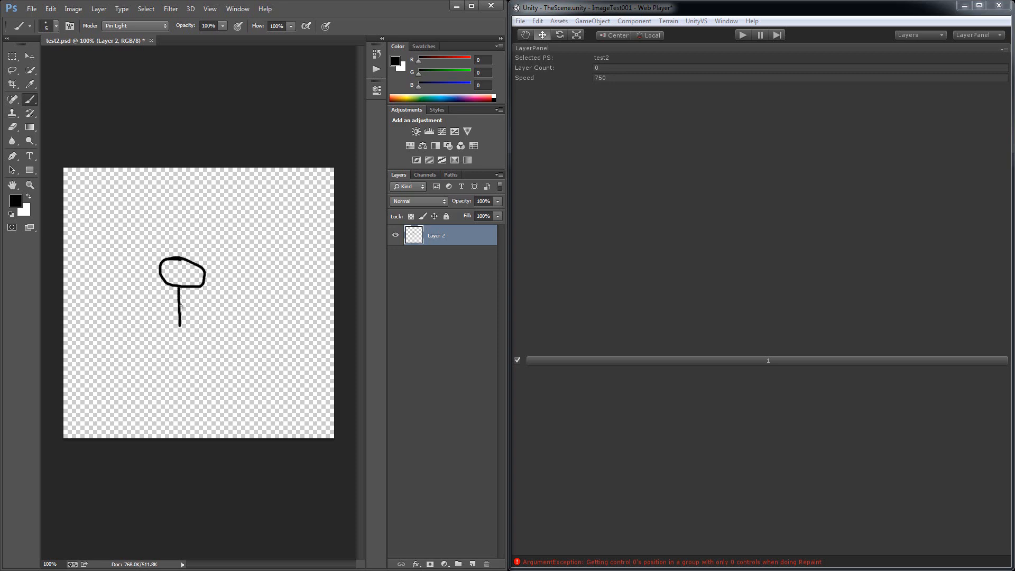
drag(150, 304, 196, 304)
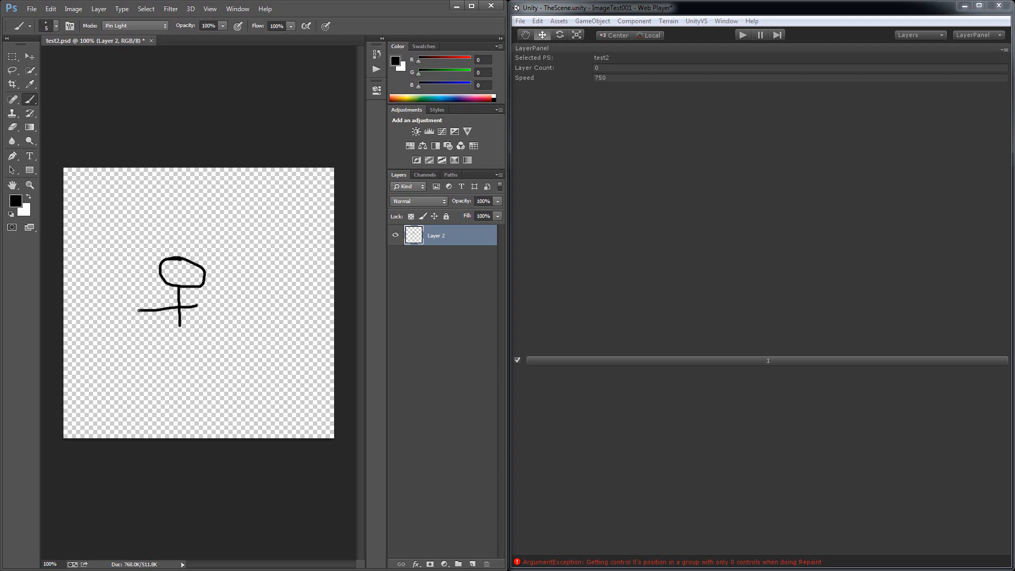
drag(167, 337, 163, 353)
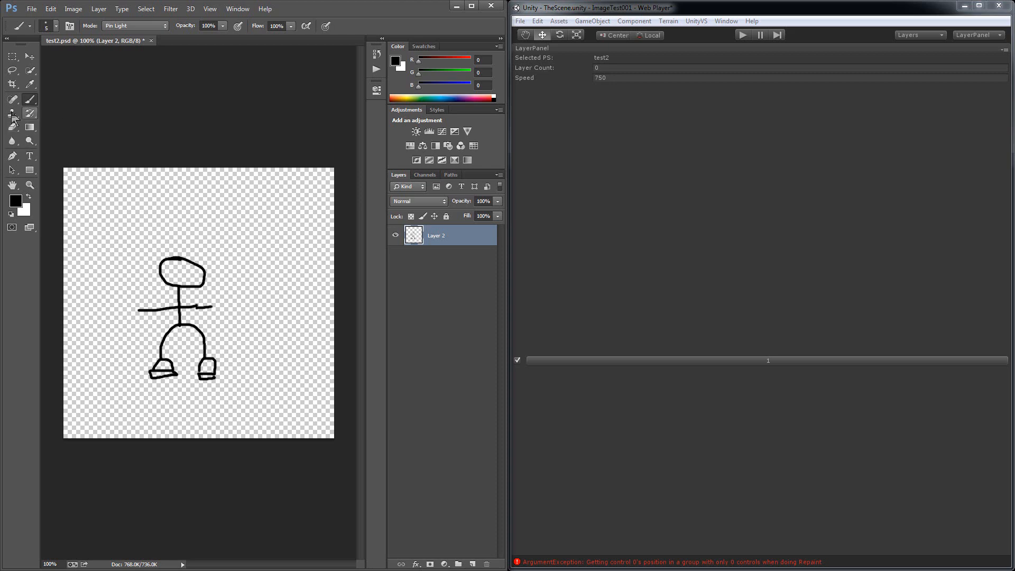
click(12, 112)
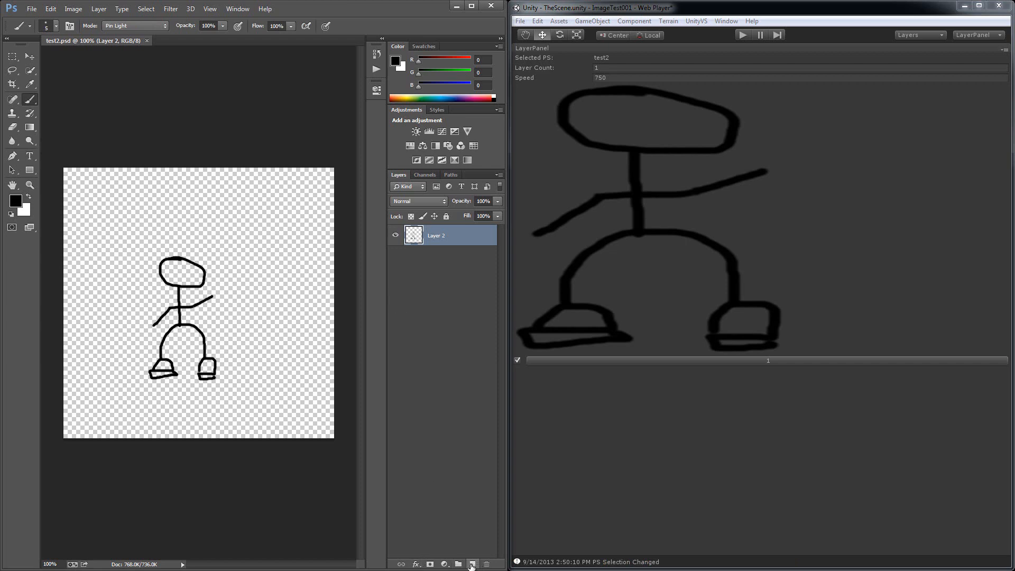
Create Layer 3 for a second stick-figure pose over the first.
click(475, 562)
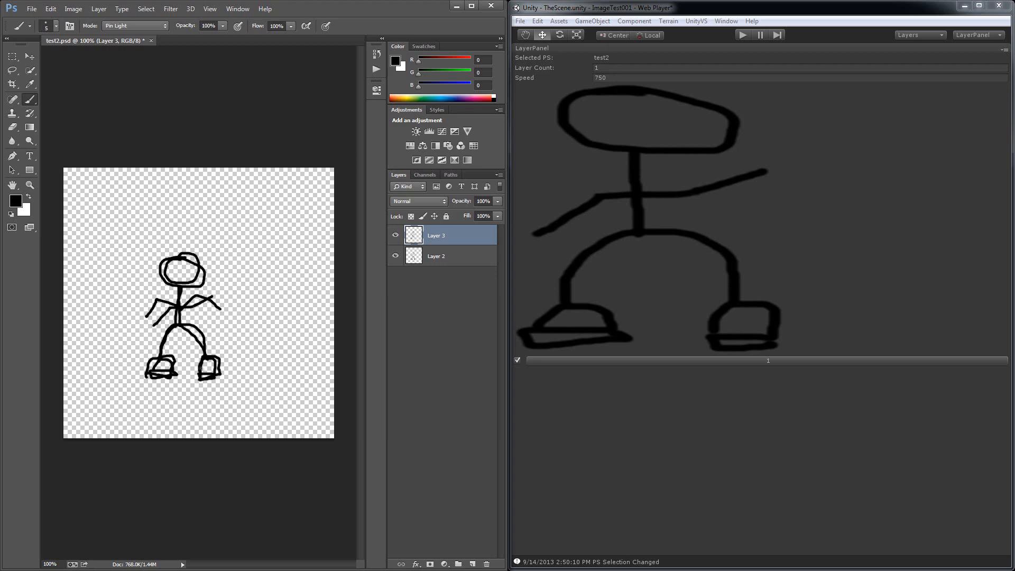
mouse_move(414, 285)
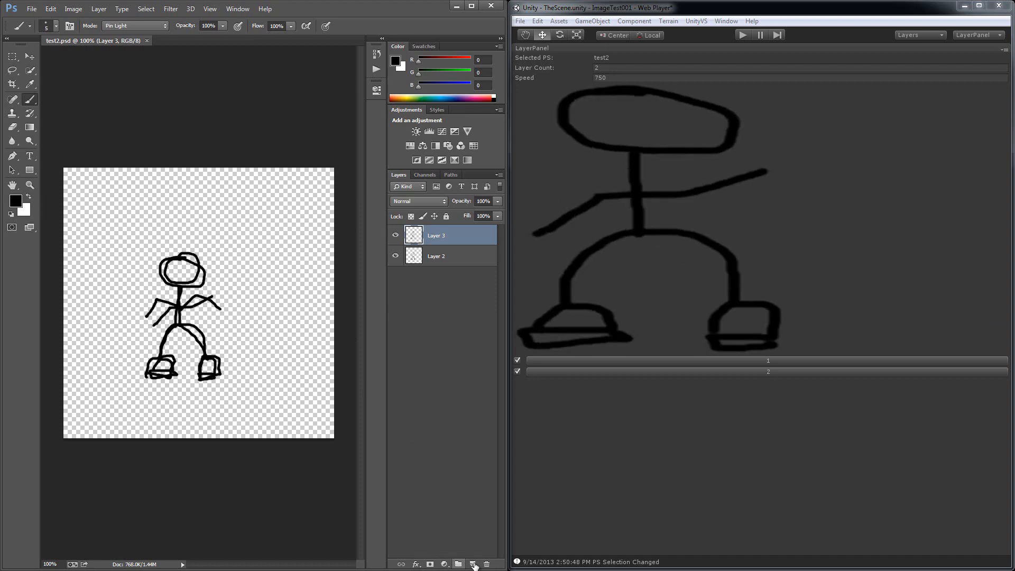
Create Layer 4 for the third stick-figure pose.
click(474, 563)
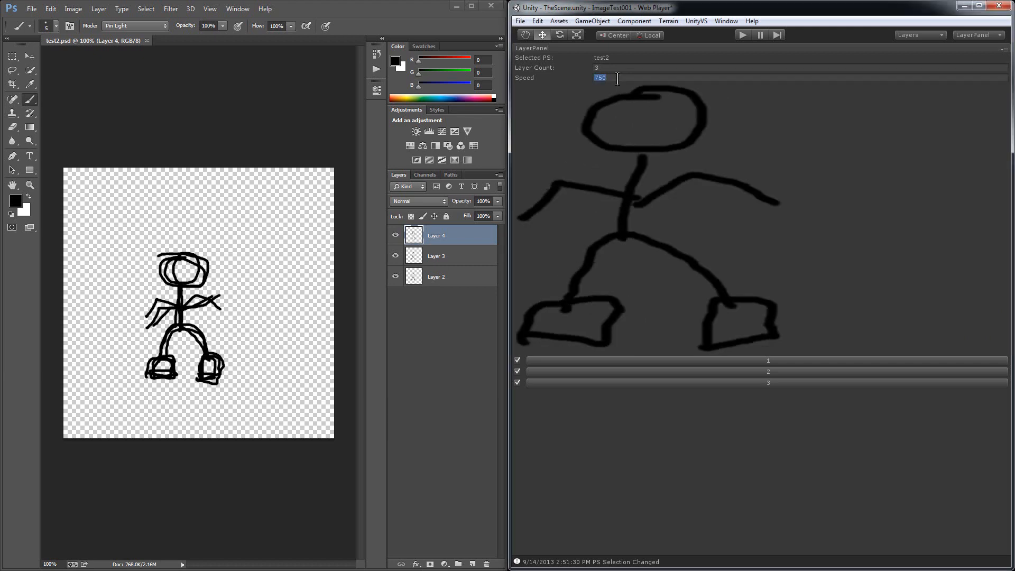
Set the LayerPanel speed to 500 and uncheck layer 2.
text(500)
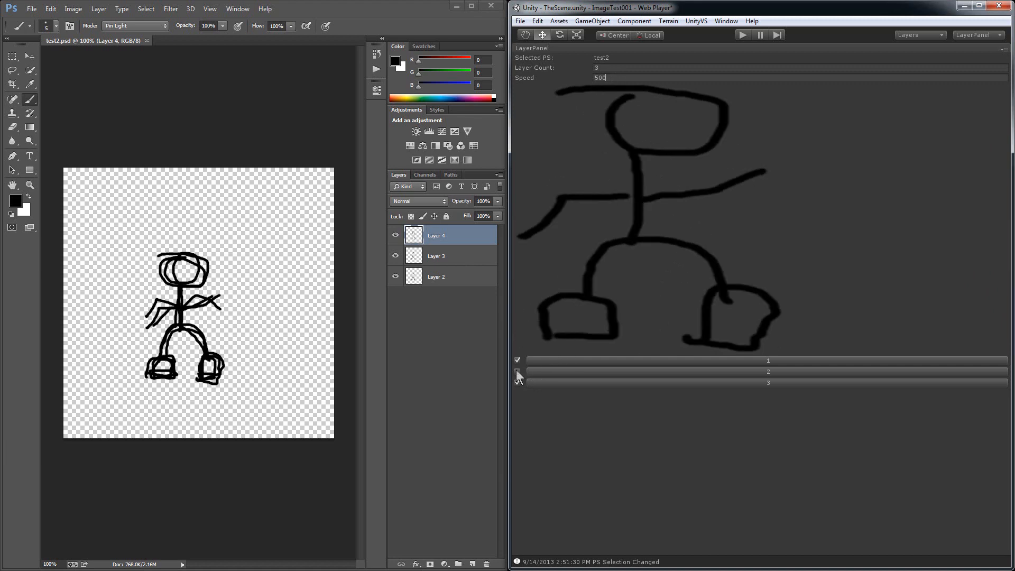
click(517, 382)
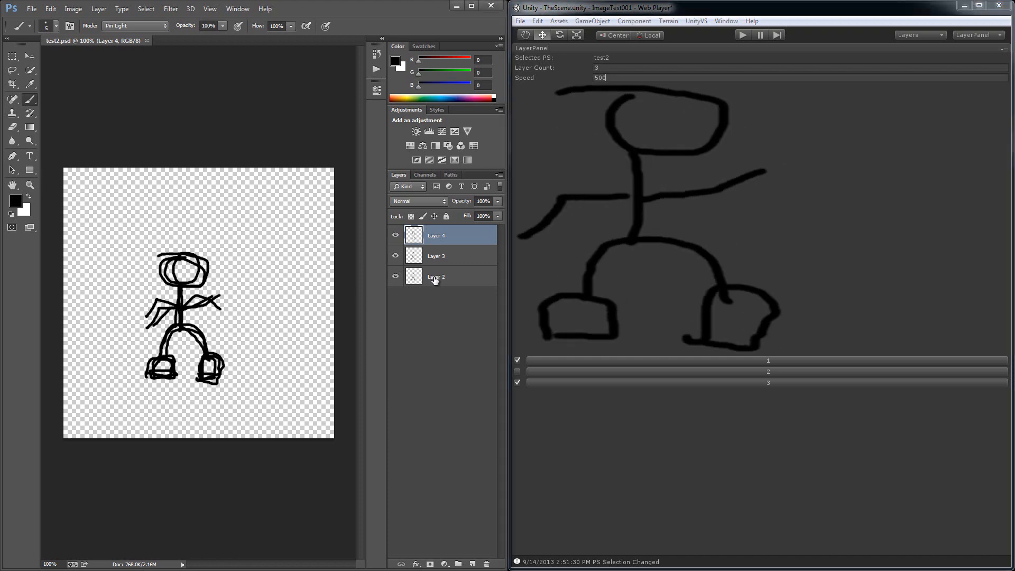
Paint the figure's shoes orange on Layer 2 using the Color panel spectrum.
click(436, 276)
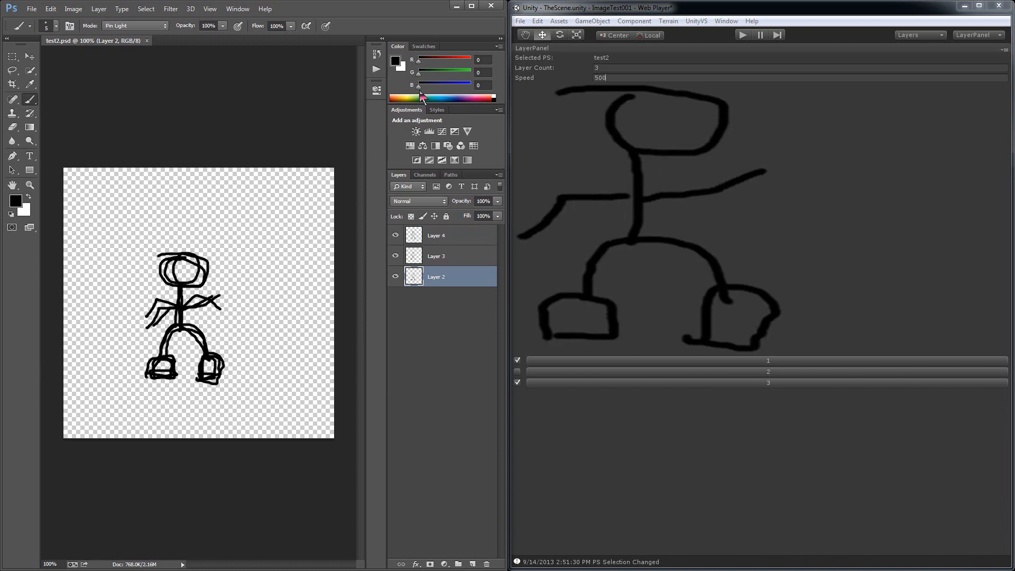
click(424, 96)
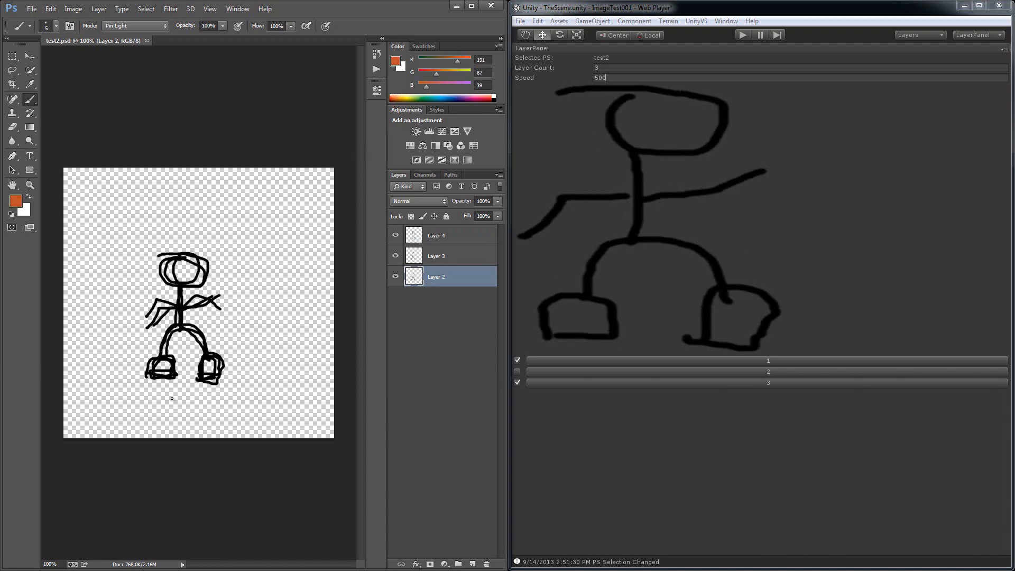
click(162, 367)
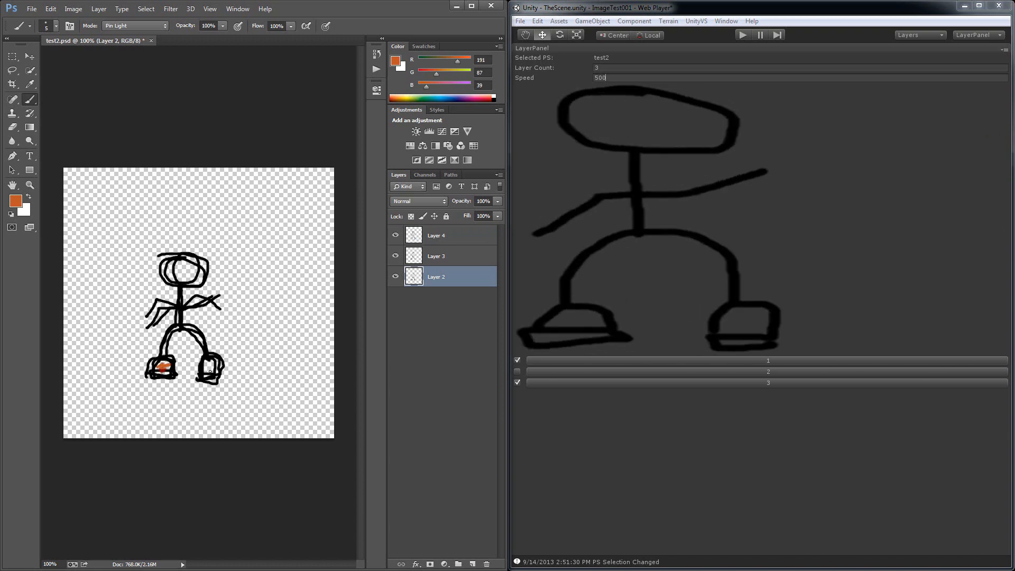
click(211, 368)
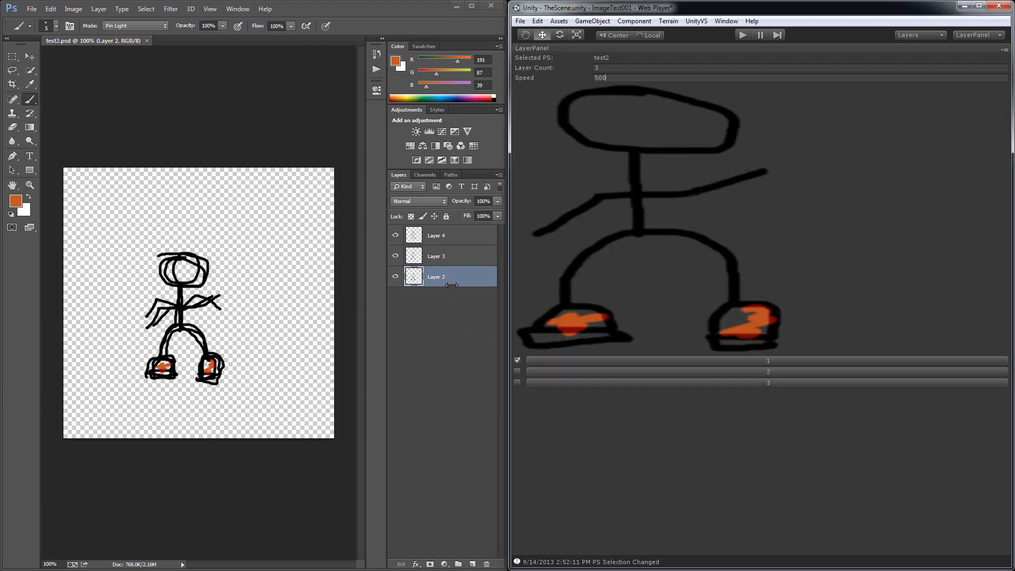
Rename Layers 2, 3 and 4 to 1, 2 and 3, then select layer 2.
double_click(436, 277)
text(1)
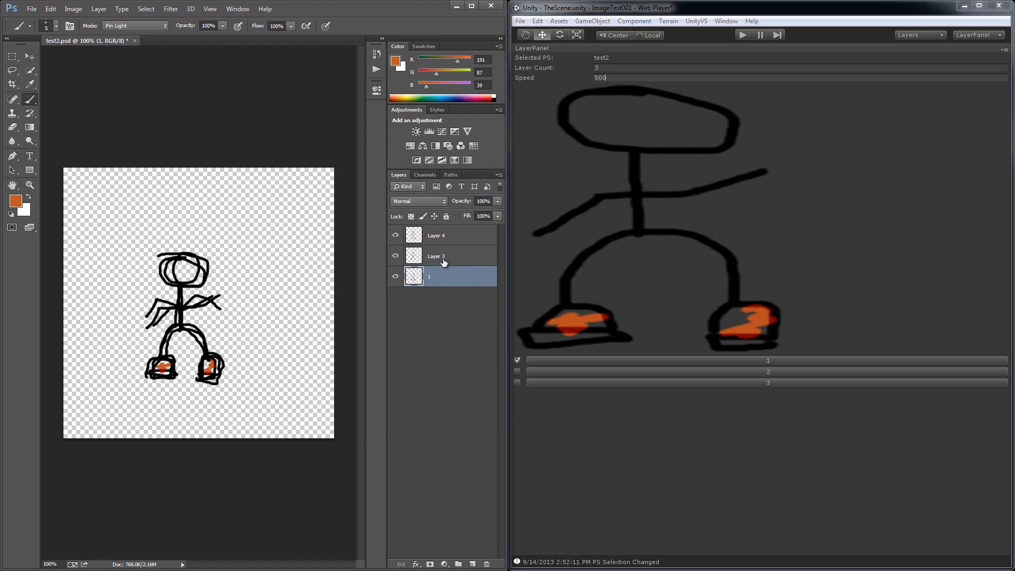
click(443, 256)
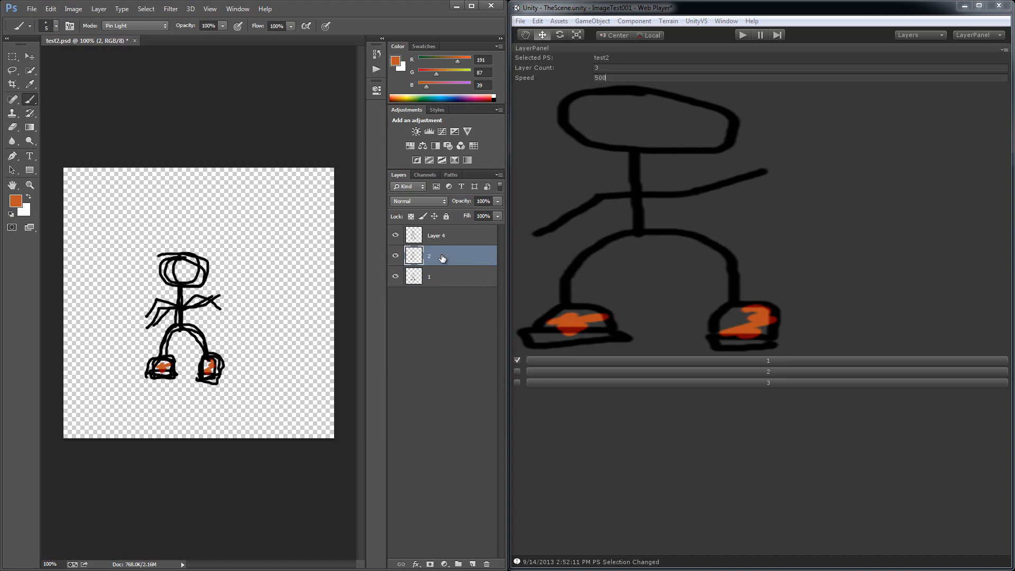
double_click(435, 235)
text(3)
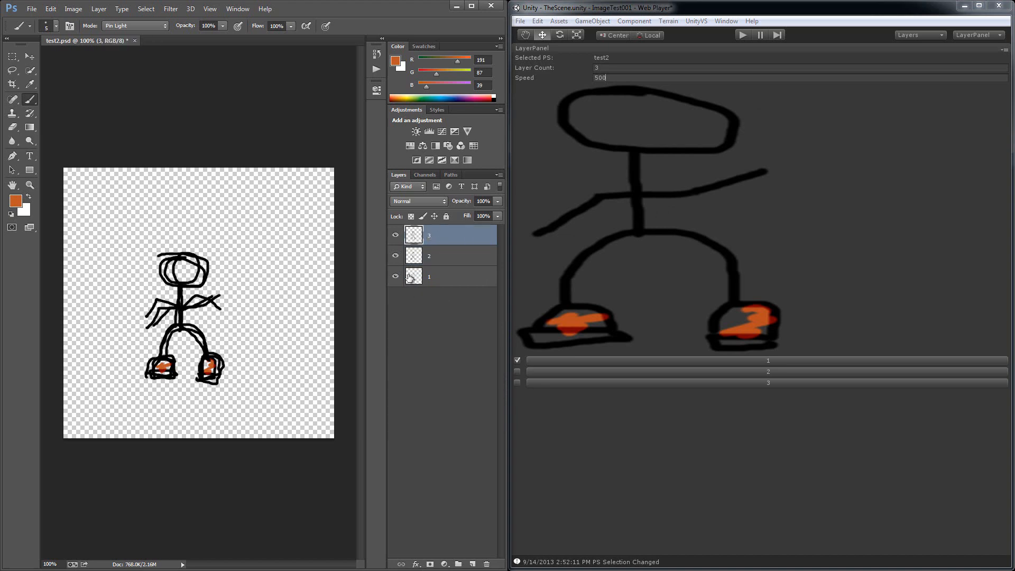
click(449, 276)
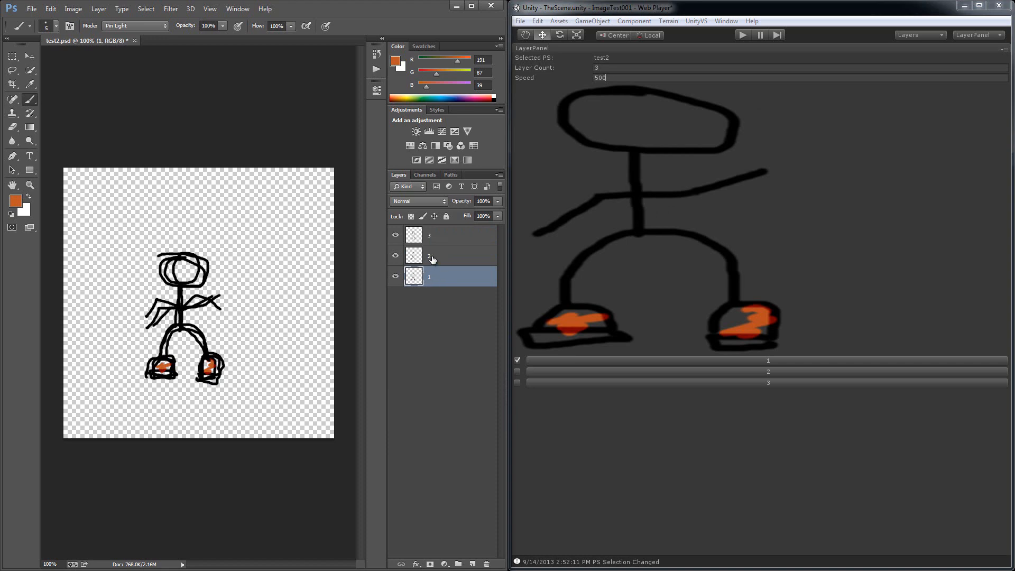
click(429, 255)
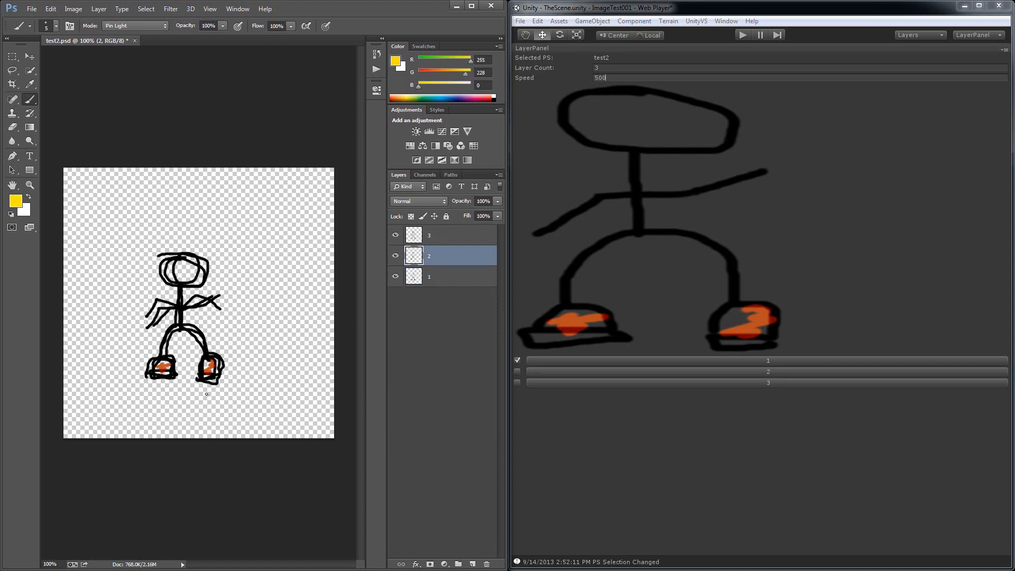
Paint yellow on layer 2's shoes, enable frames 2 and 3 in LayerPanel, then hide layer 2.
click(160, 371)
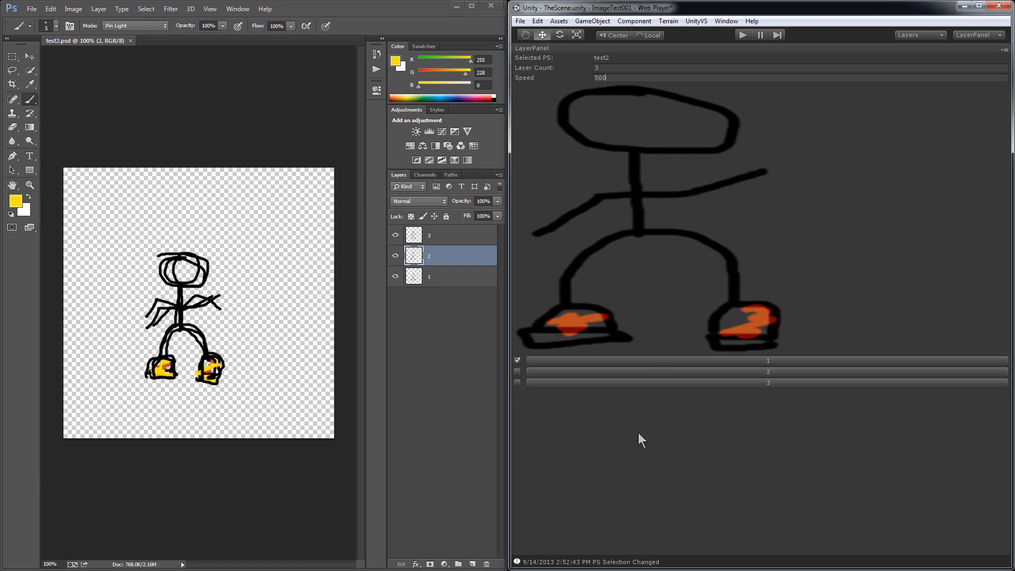
click(516, 371)
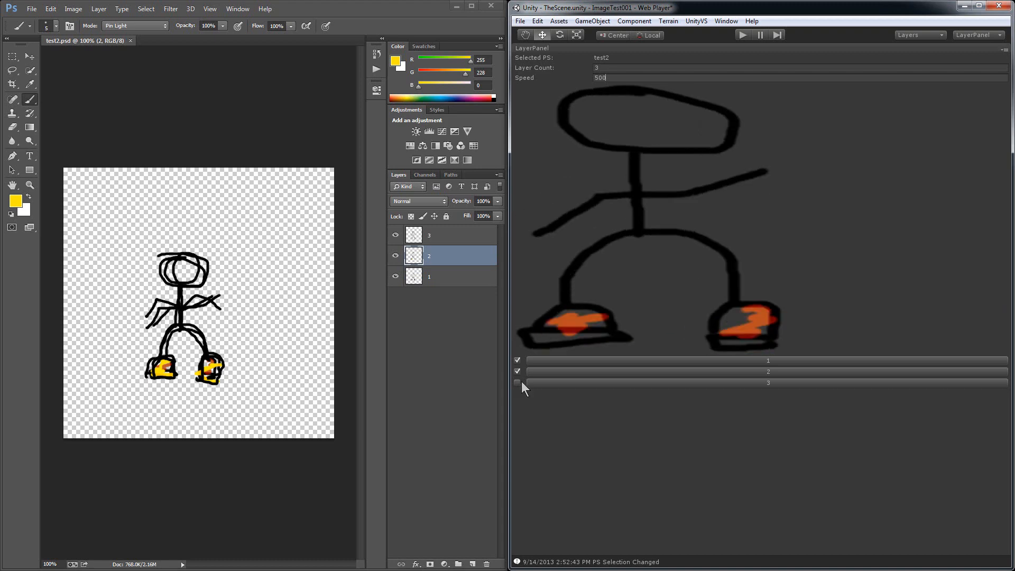
click(517, 382)
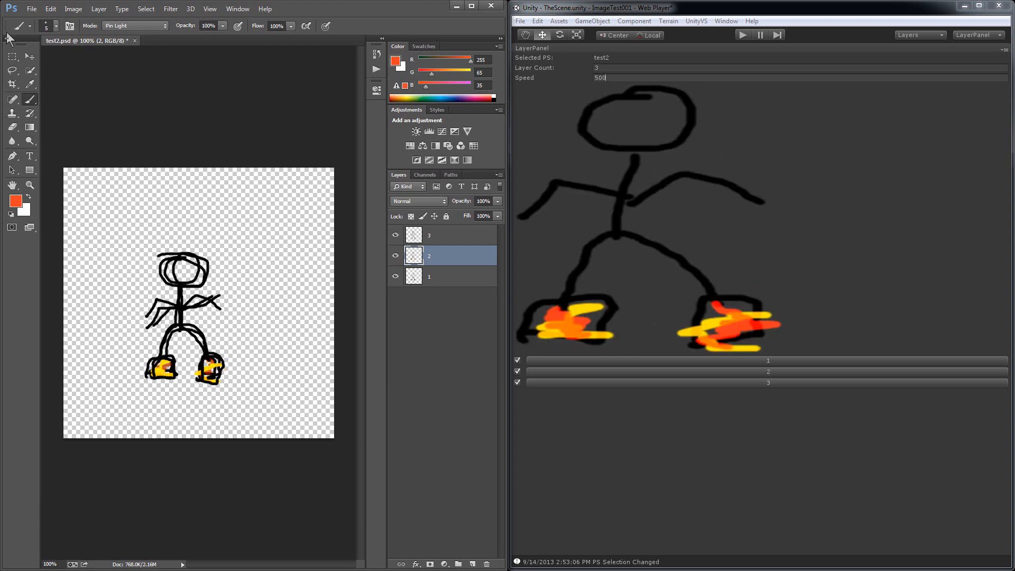
click(395, 255)
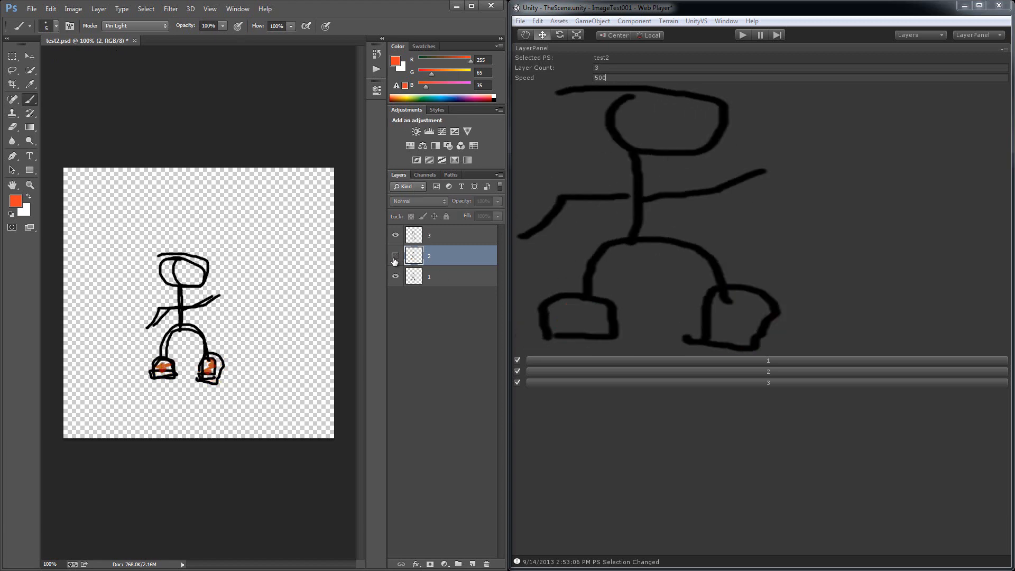